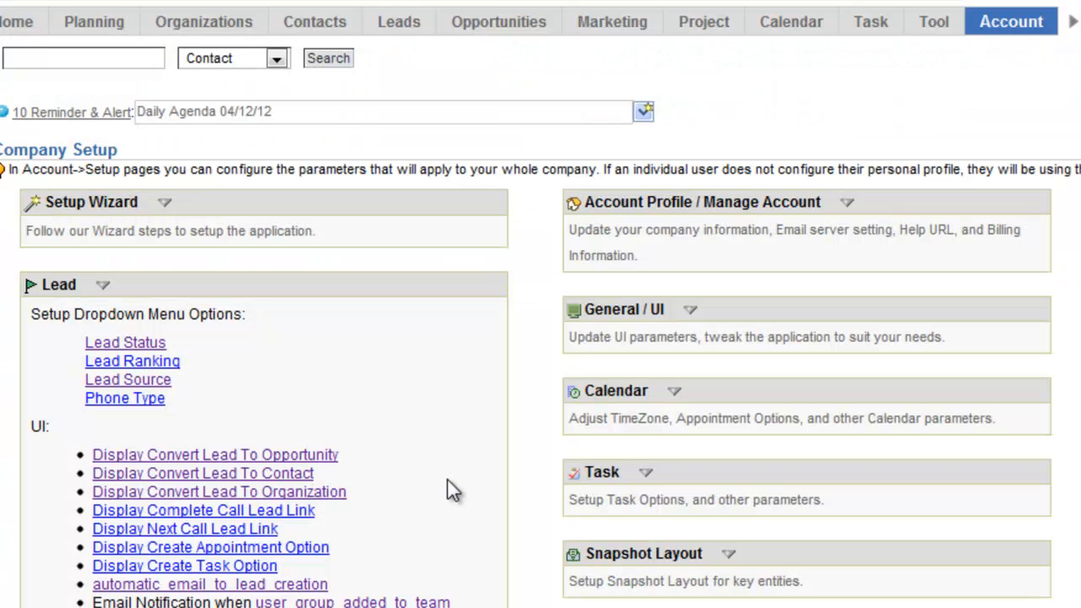
# Step: Reach the Automatic Email to Lead creation settings from Company Setup
pyautogui.click(1010, 21)
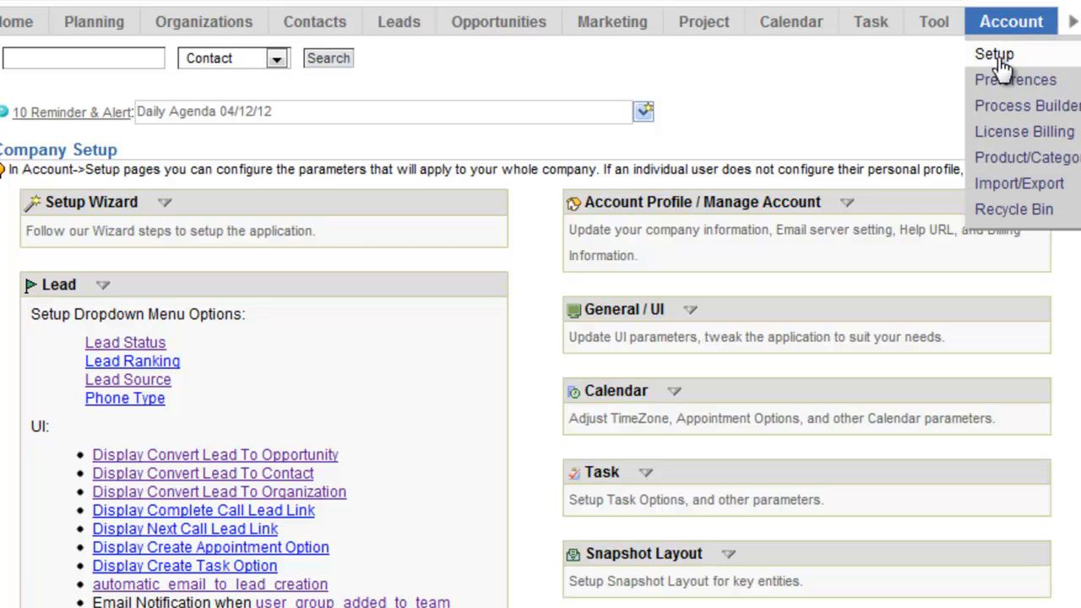
pyautogui.scroll(-3)
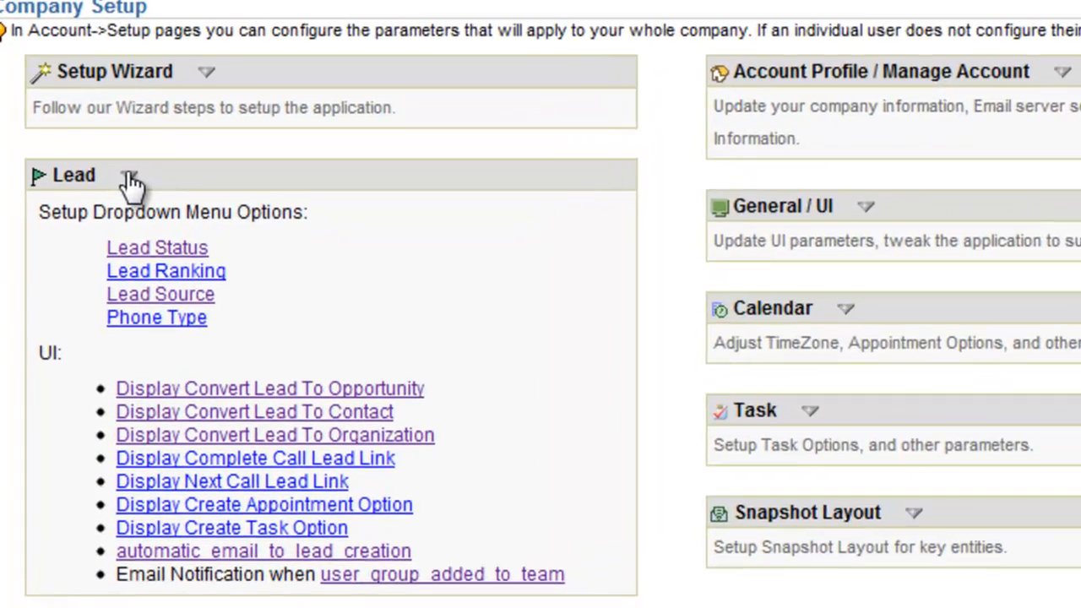
pyautogui.scroll(-3)
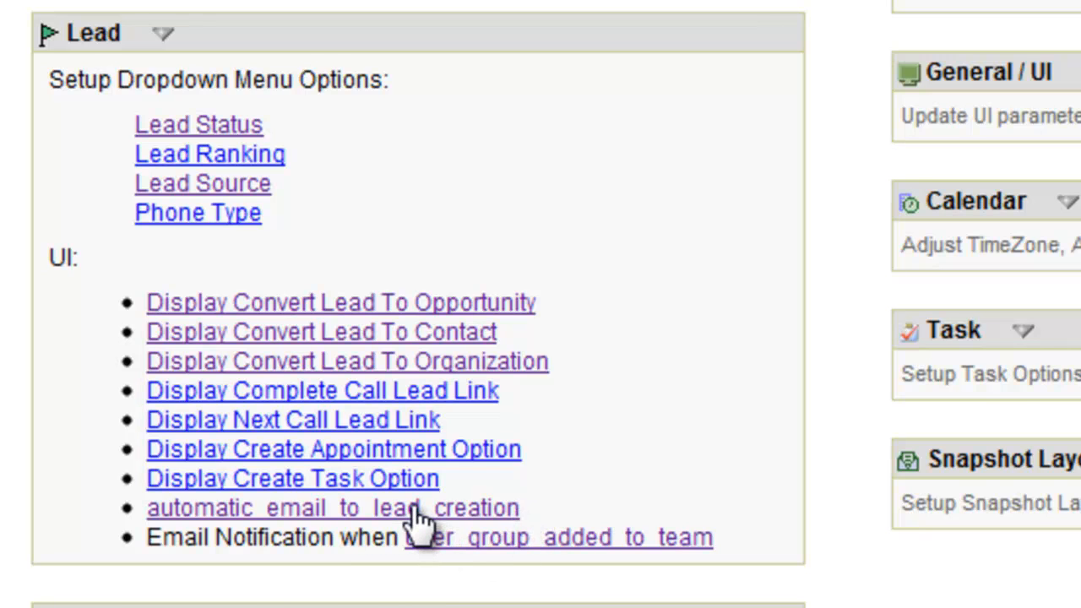
pyautogui.click(331, 507)
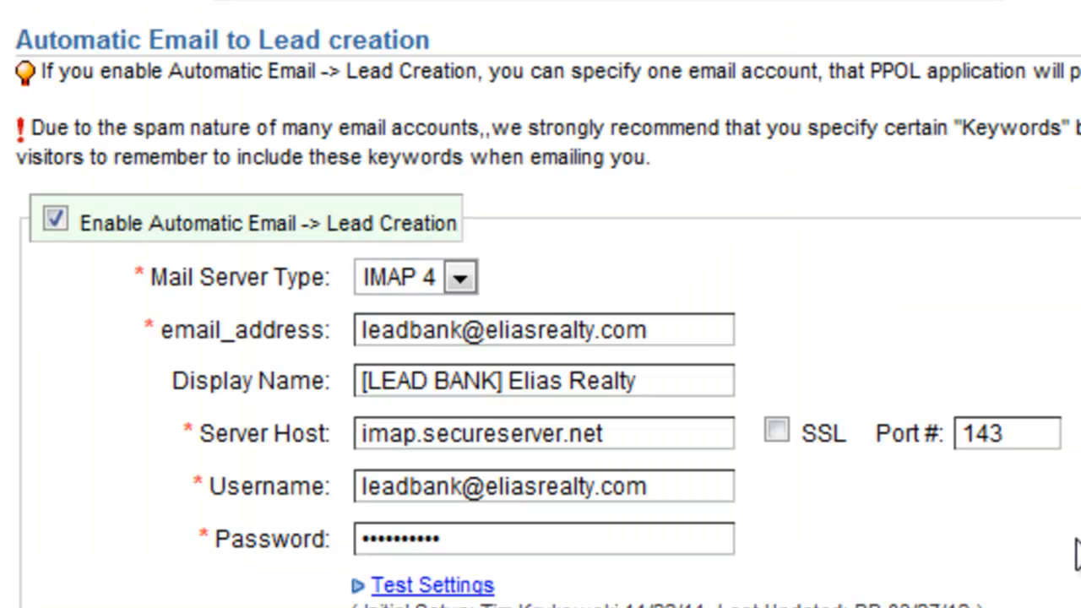
# Step: Review the enabled IMAP mailbox configuration, lead inbox address and assignment options
pyautogui.scroll(-3)
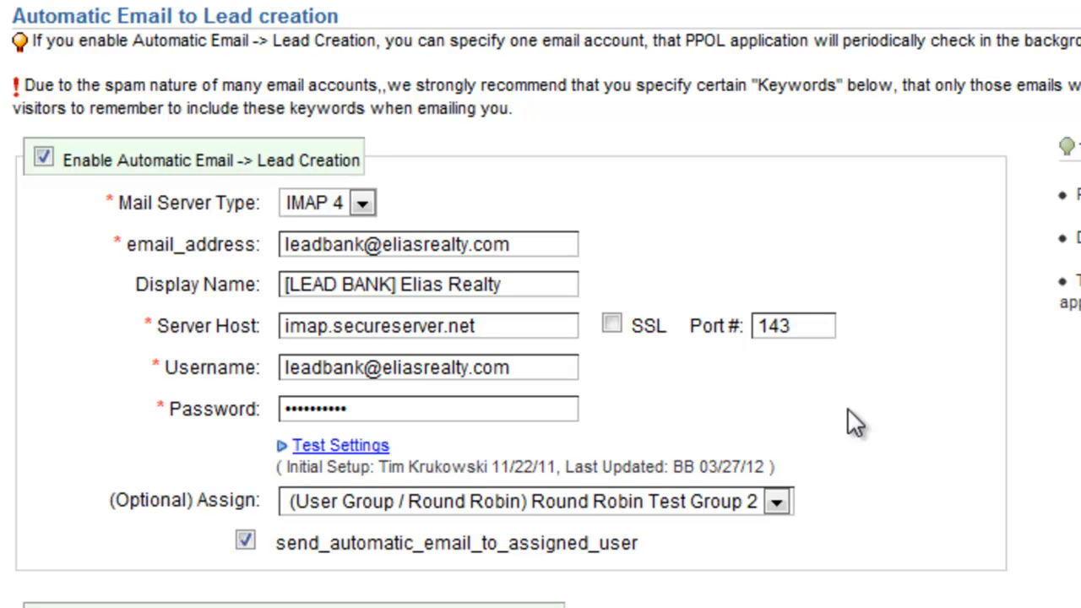
pyautogui.moveTo(566, 279)
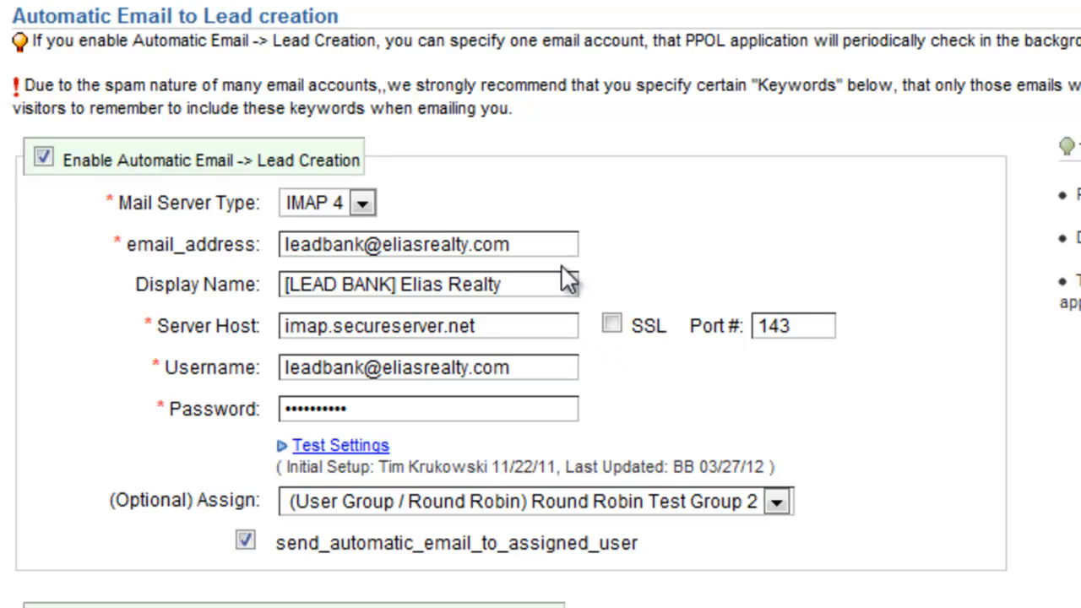
pyautogui.doubleClick(482, 243)
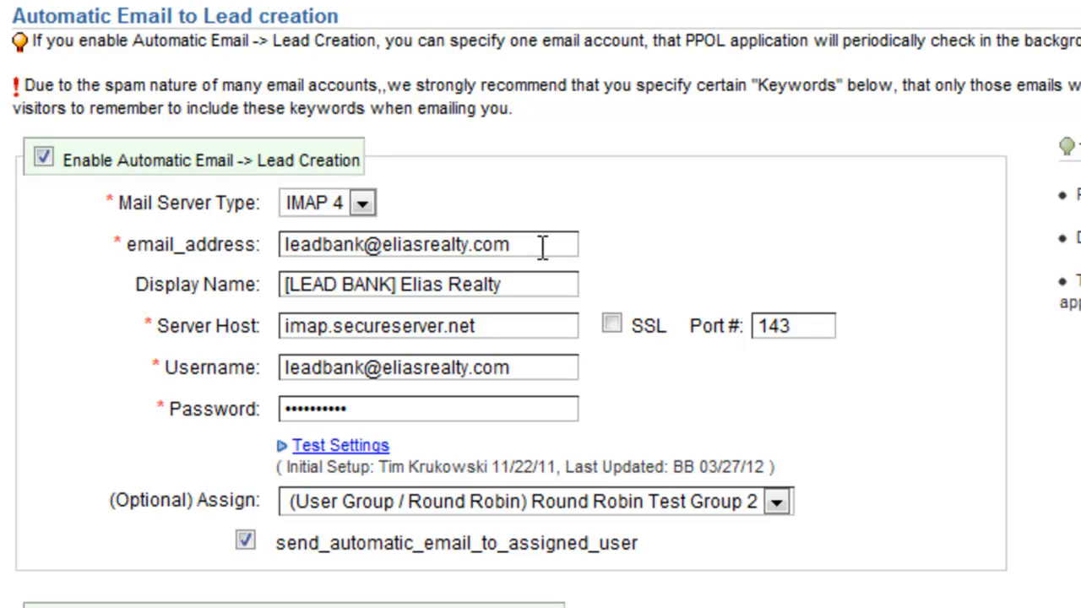
pyautogui.moveTo(520, 245)
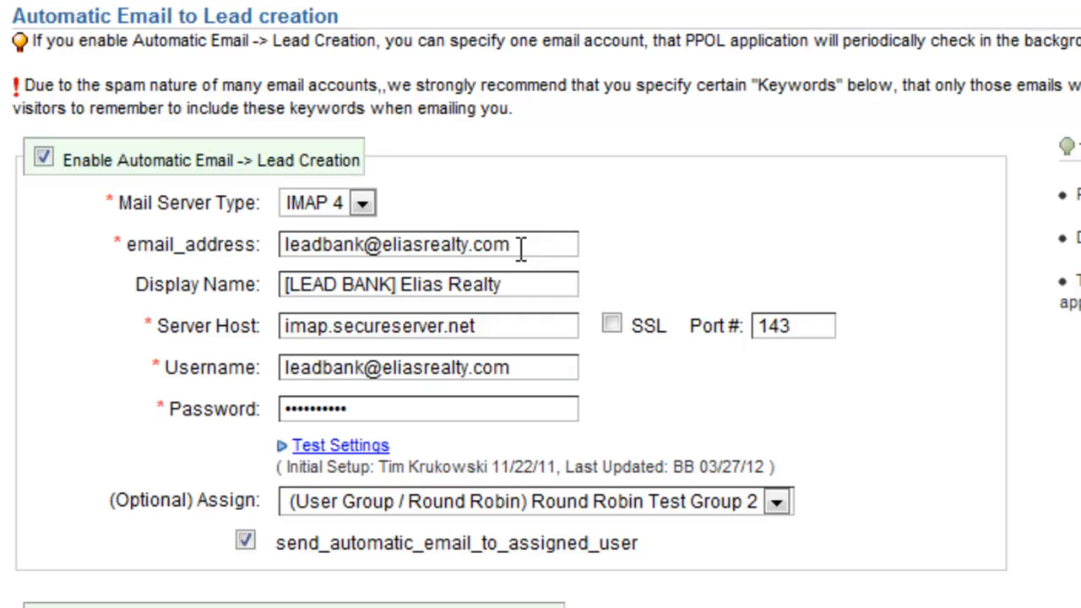
pyautogui.moveTo(542, 243)
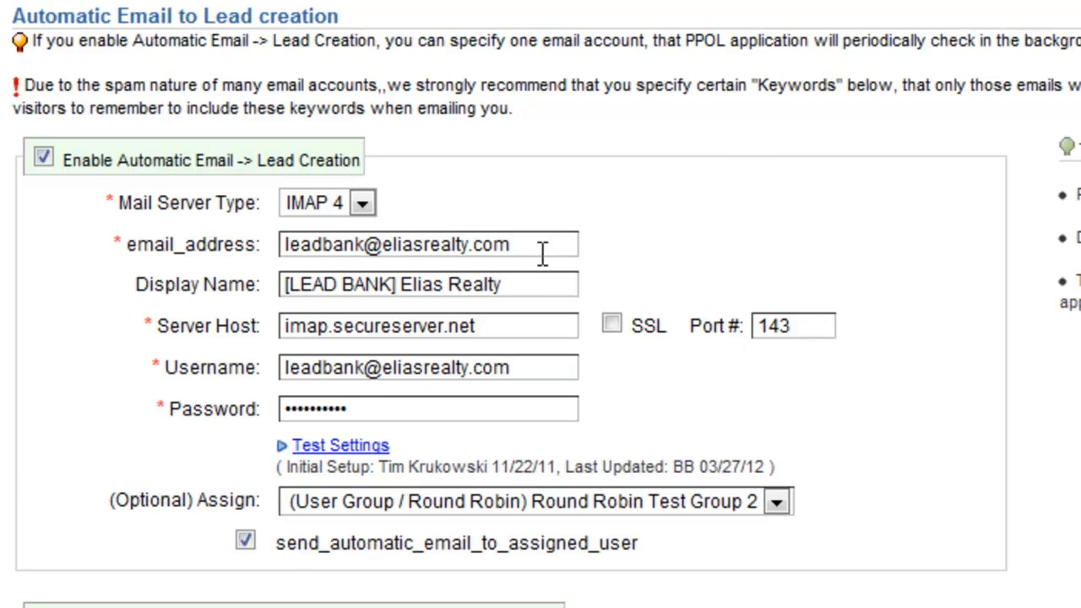
pyautogui.scroll(-3)
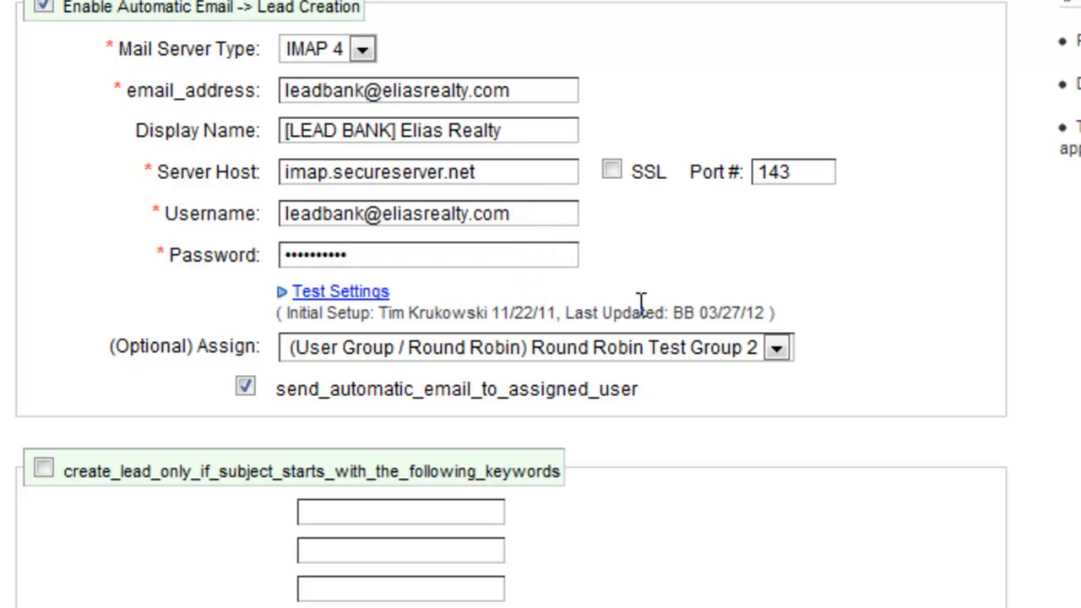
pyautogui.moveTo(825, 304)
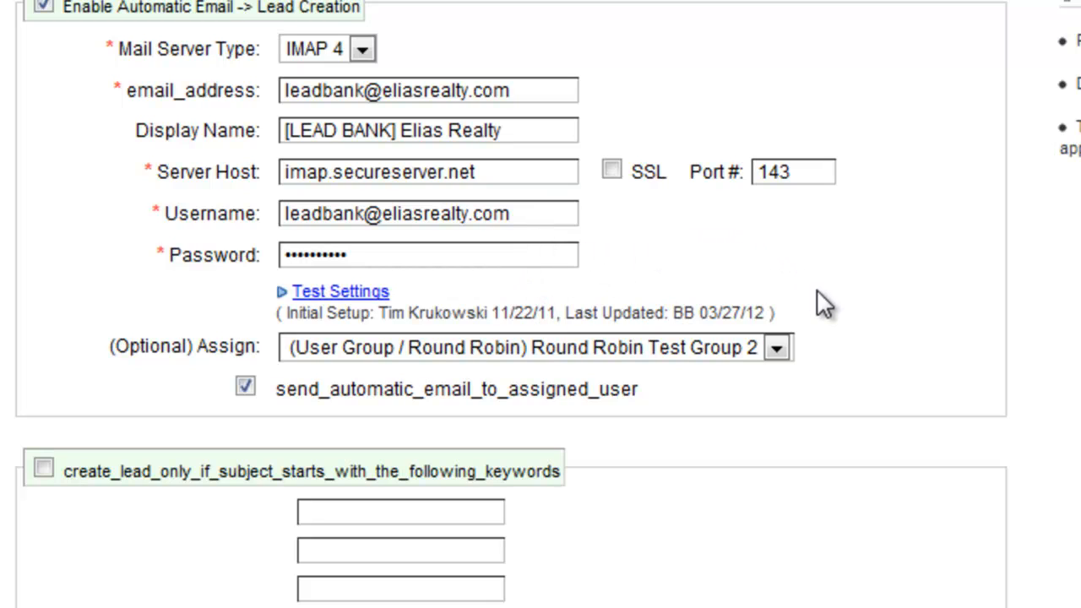
pyautogui.moveTo(843, 364)
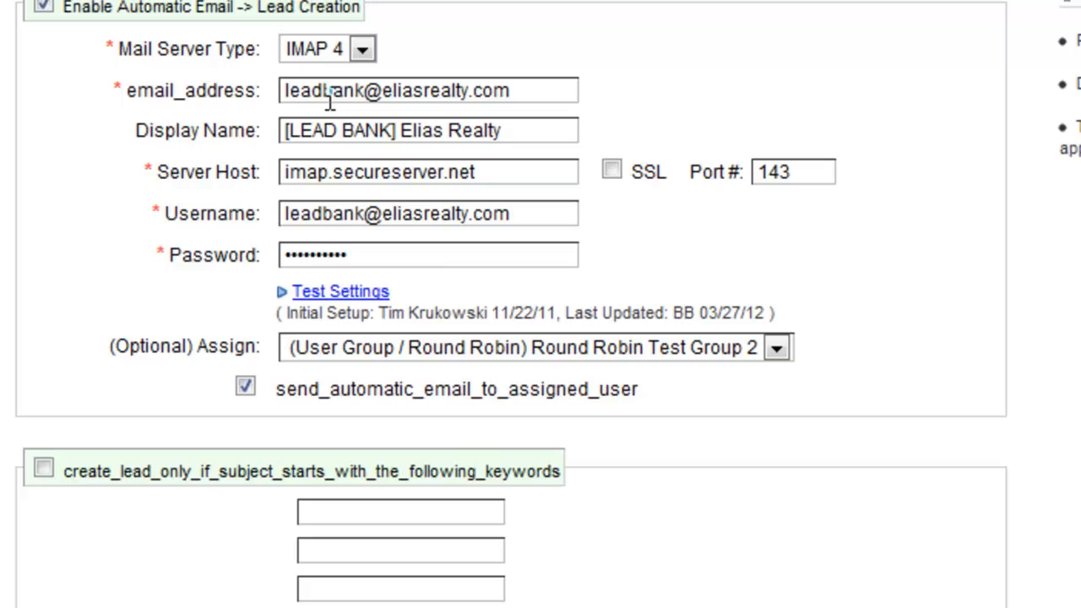
pyautogui.moveTo(221, 346)
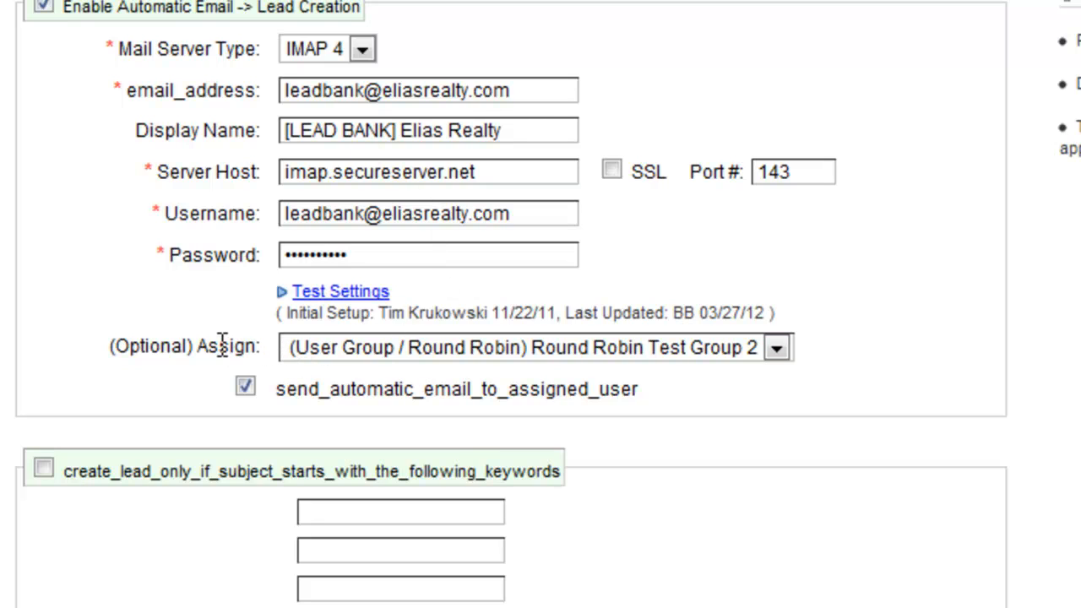
pyautogui.click(773, 348)
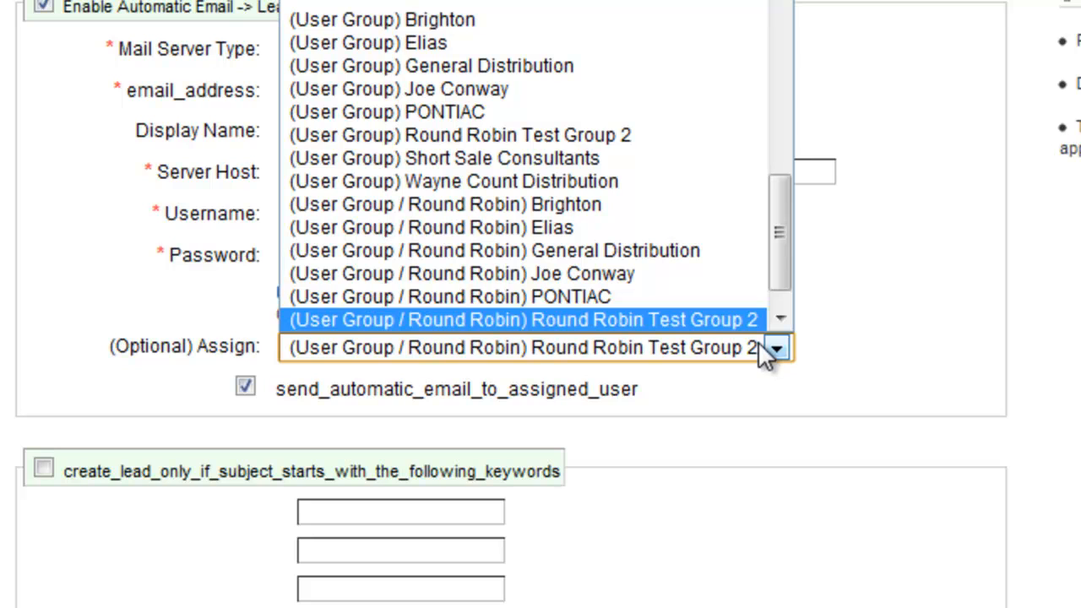
pyautogui.moveTo(659, 328)
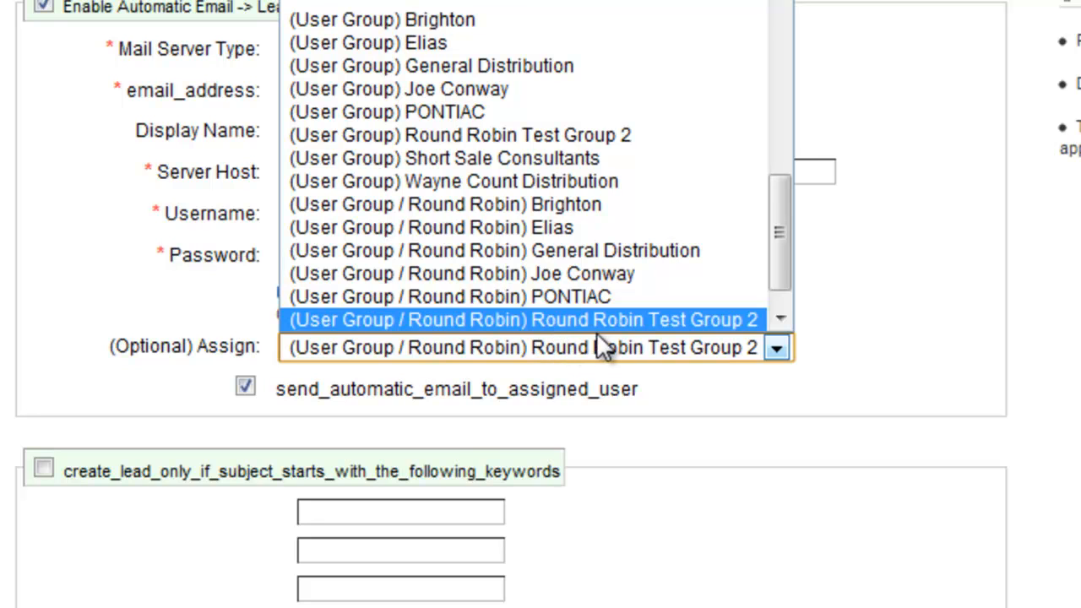
pyautogui.click(522, 319)
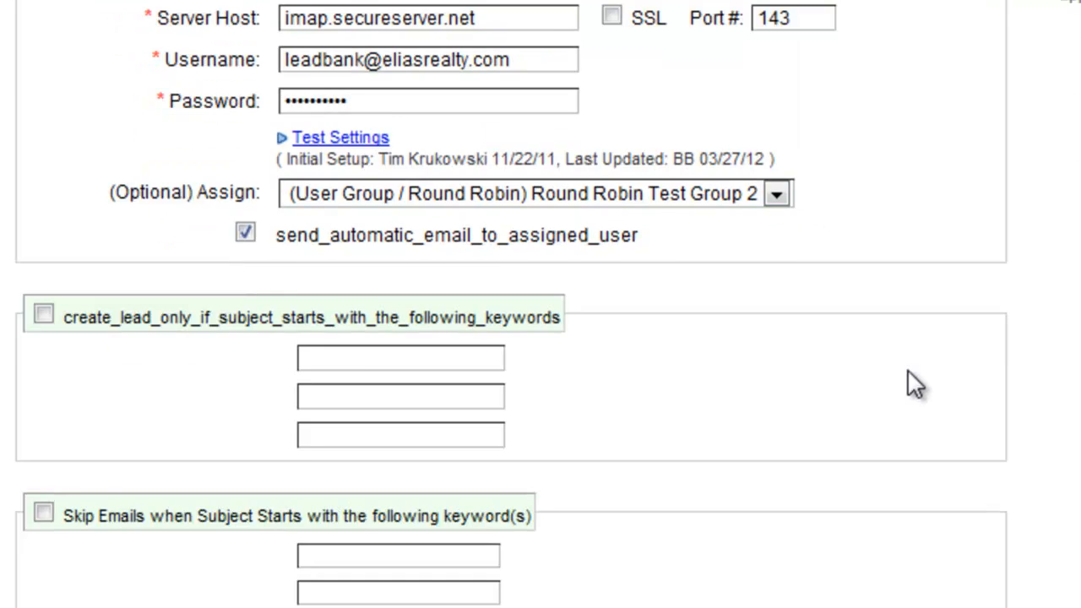
pyautogui.scroll(-3)
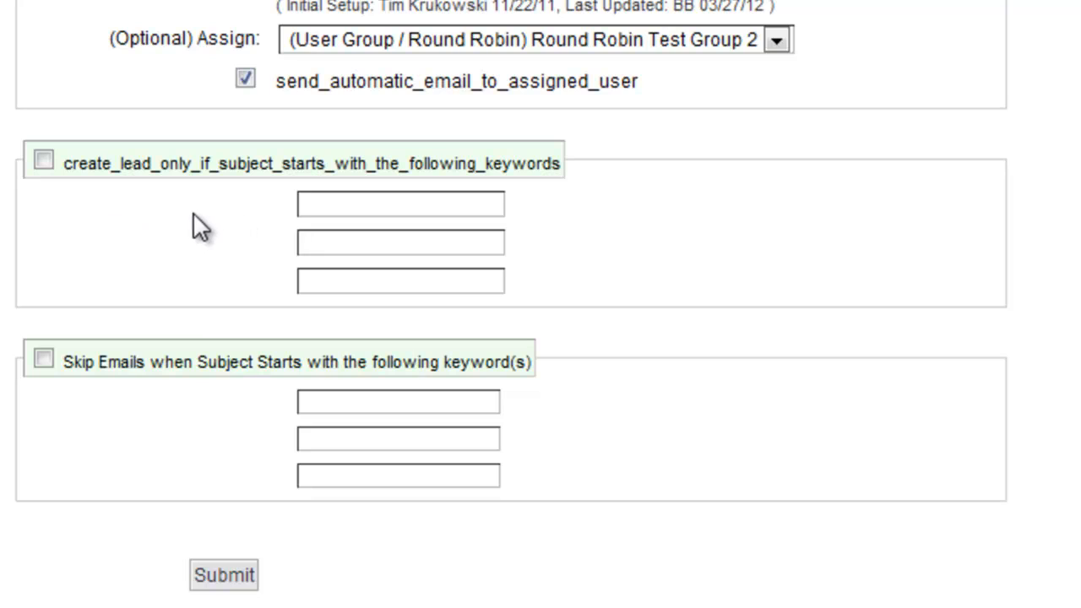
pyautogui.moveTo(275, 222)
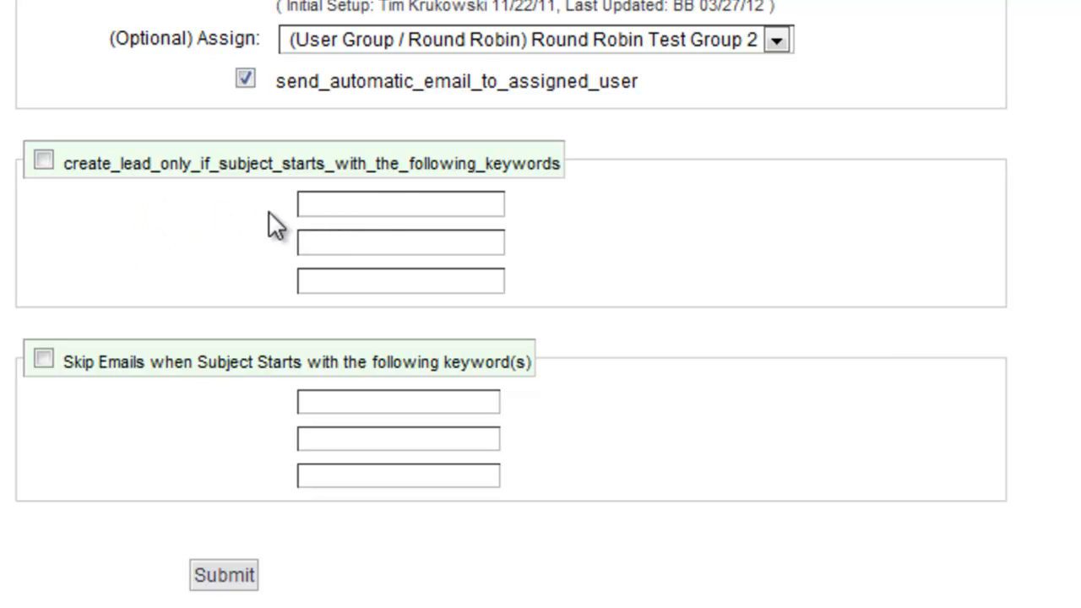
pyautogui.scroll(-3)
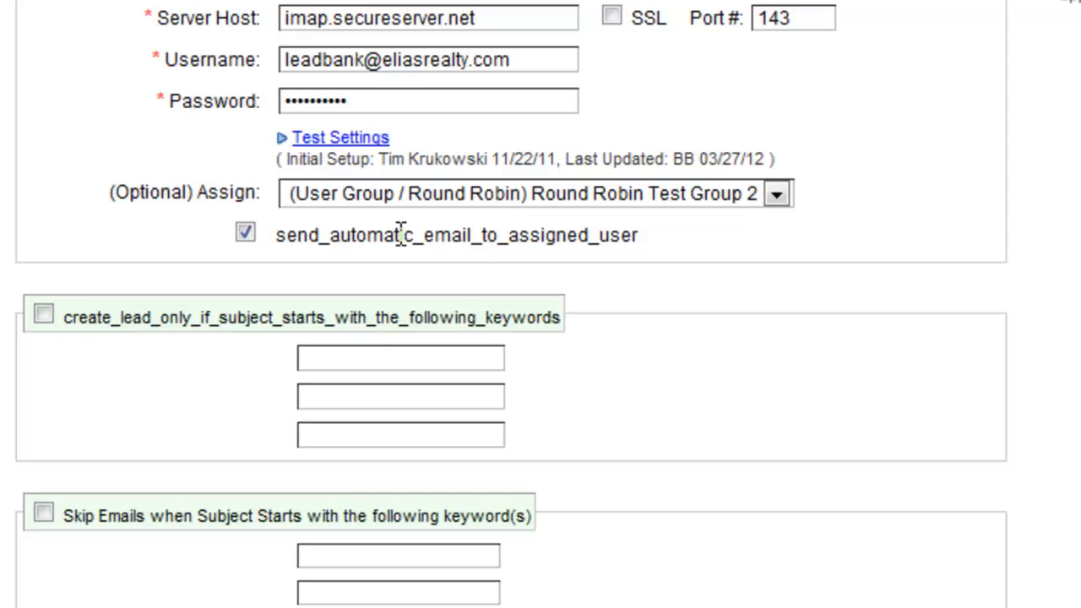
pyautogui.scroll(-3)
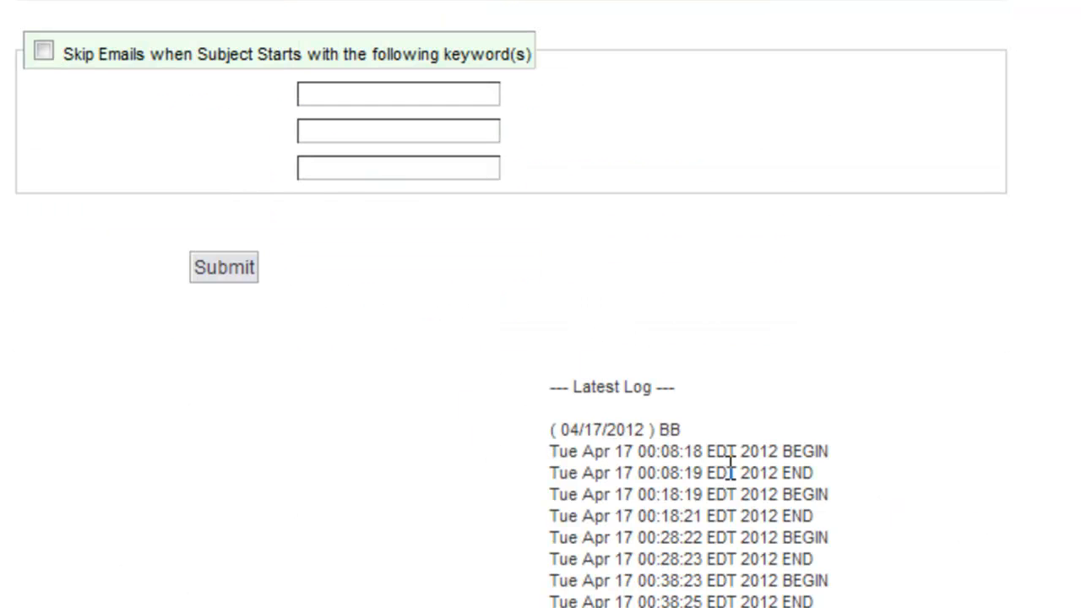
# Step: Return to Company Setup showing the grid of sections including Email Templates
pyautogui.scroll(-3)
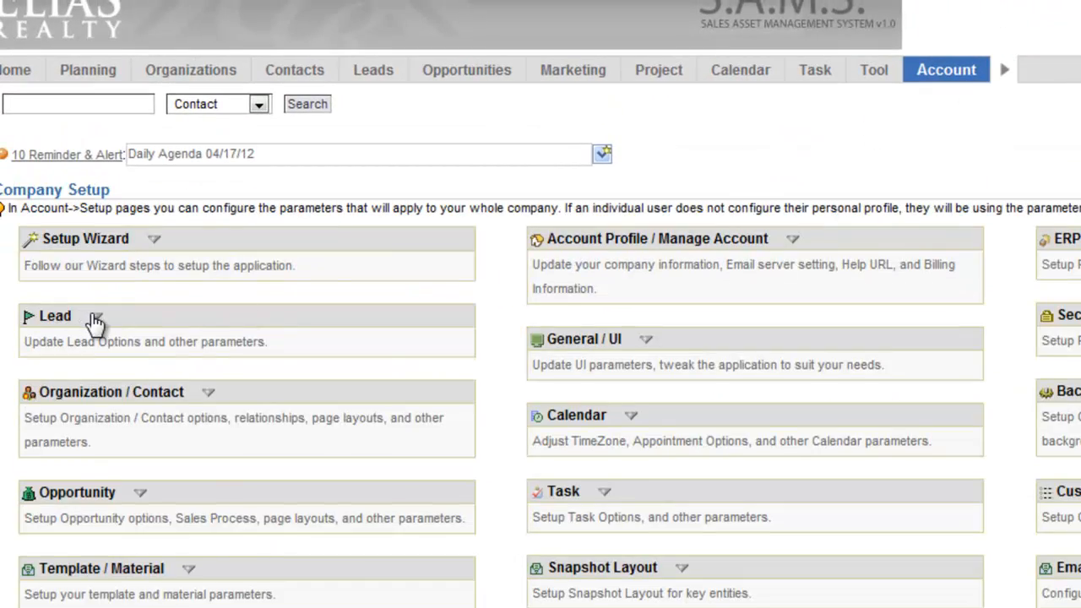
pyautogui.click(96, 316)
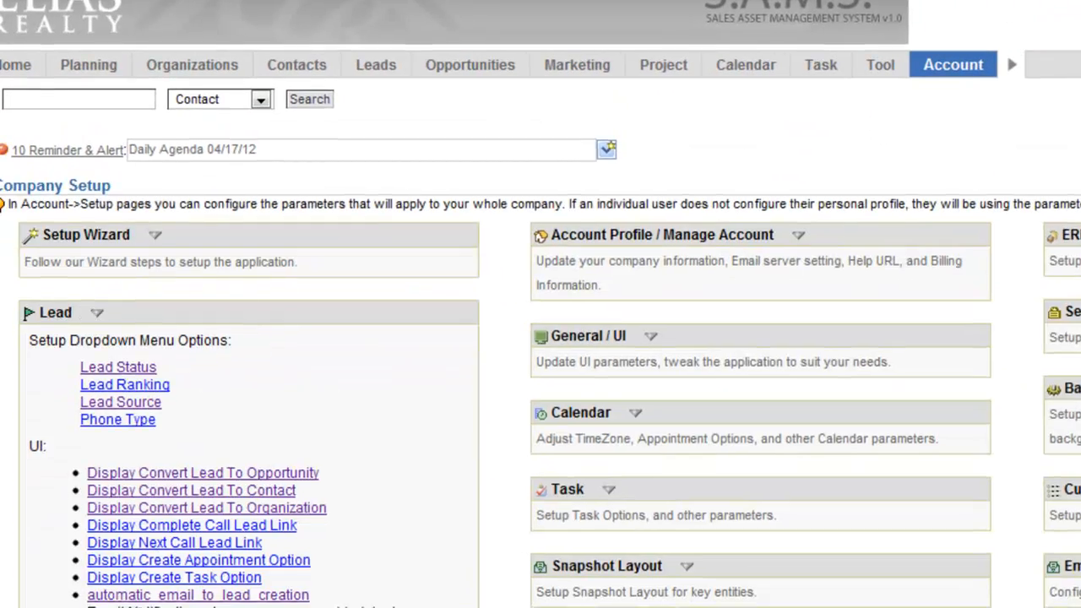
pyautogui.scroll(-3)
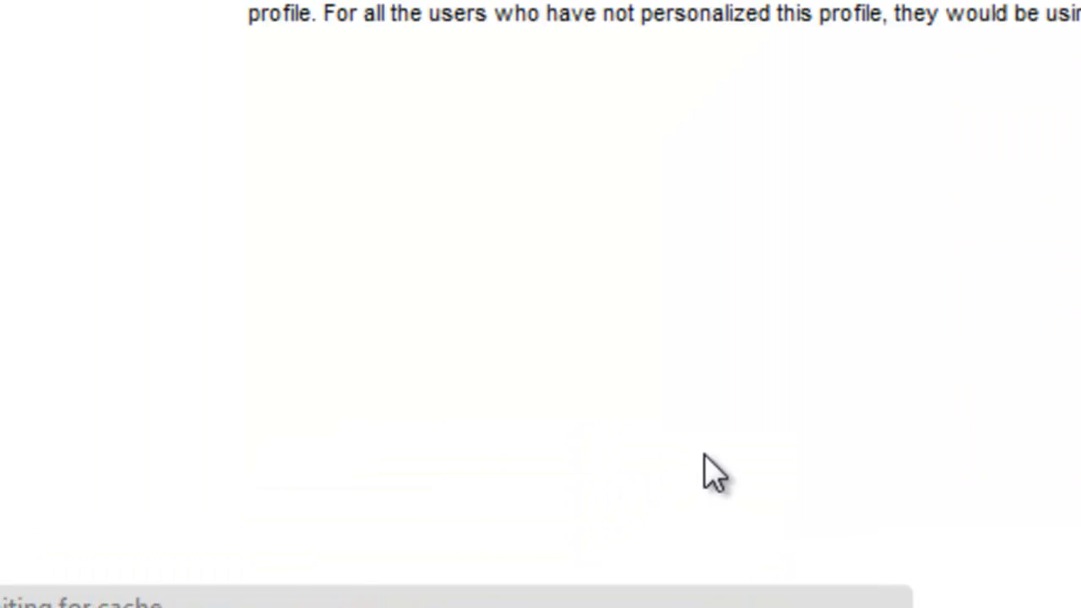
pyautogui.scroll(3)
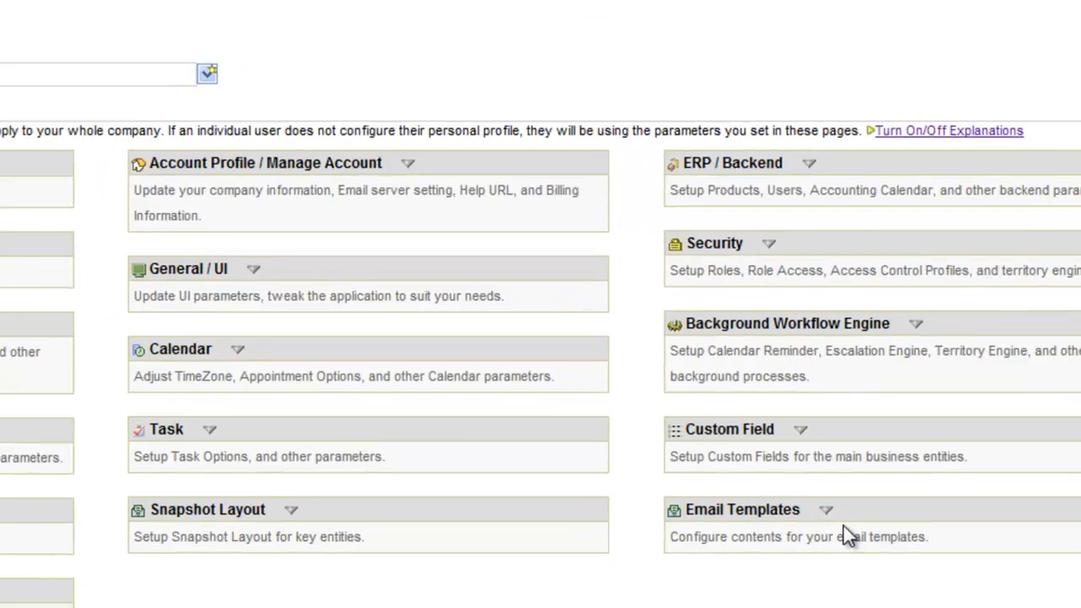
# Step: Show the email templates list and bring up the Lead Assigned template
pyautogui.click(743, 510)
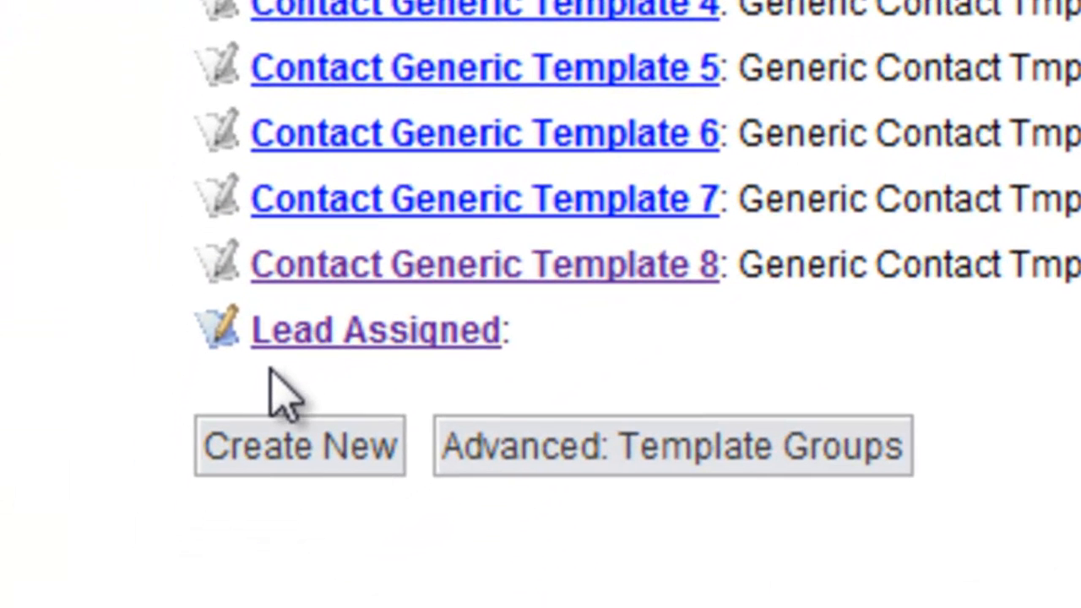
pyautogui.moveTo(372, 388)
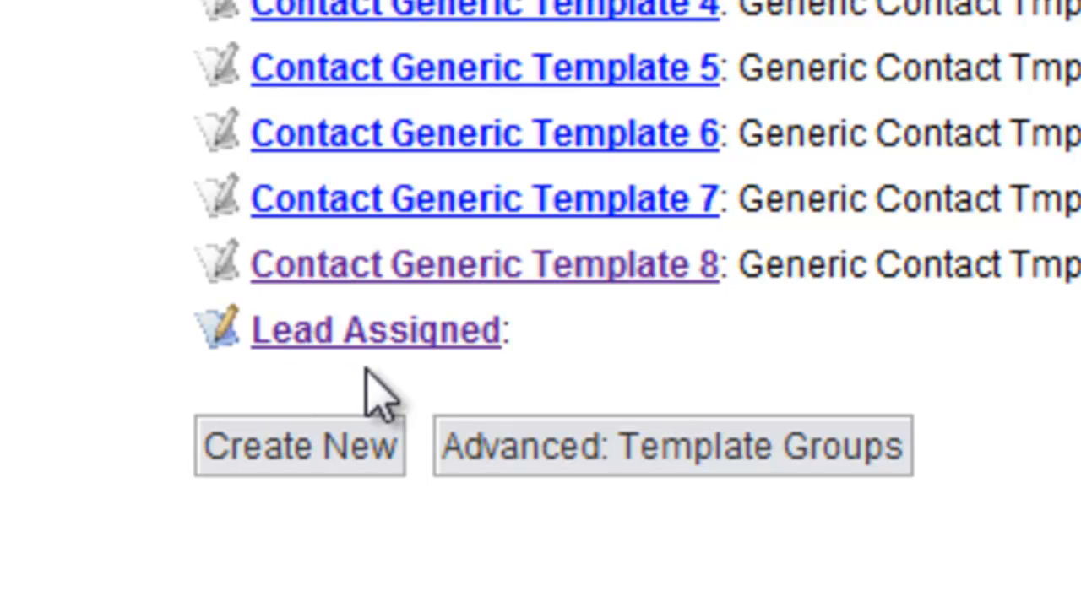
pyautogui.moveTo(498, 389)
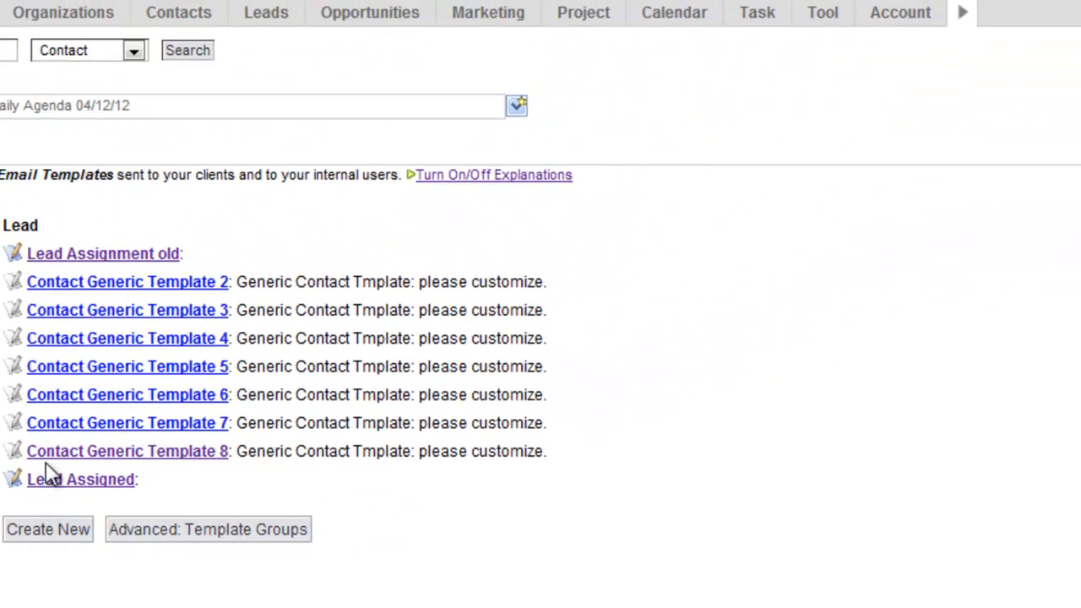
pyautogui.click(81, 480)
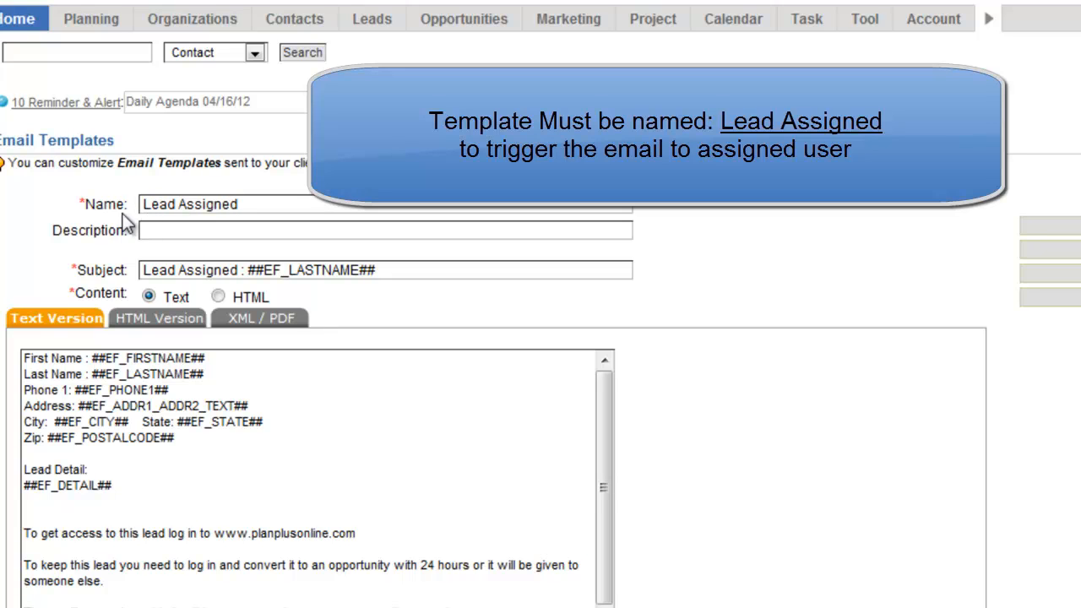
# Step: Review the Lead Assigned template's subject and lead-field body, then reveal the Leads menu
pyautogui.scroll(-3)
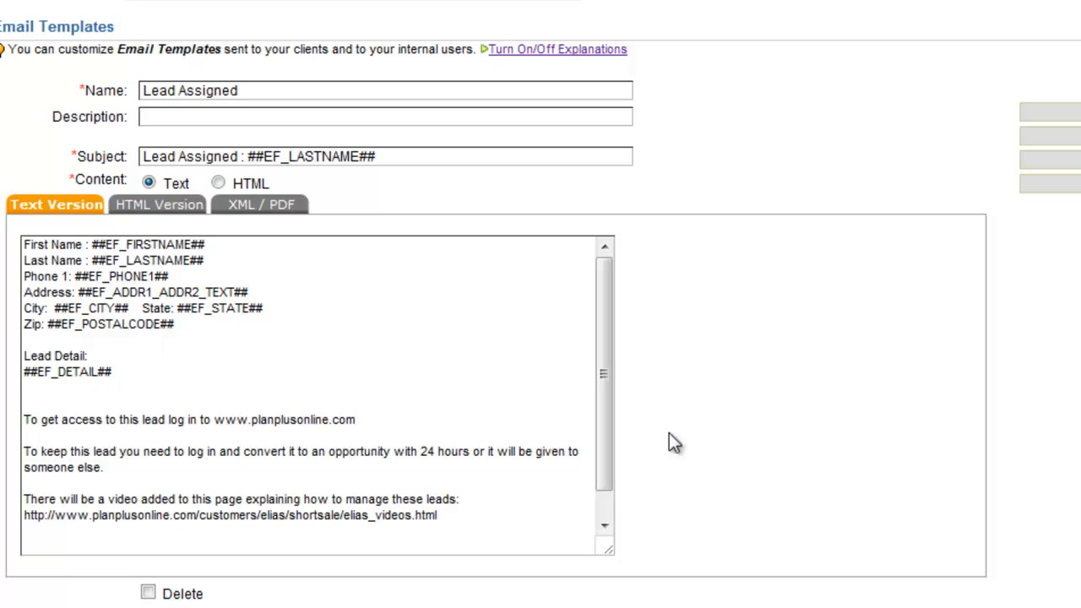
pyautogui.moveTo(588, 567)
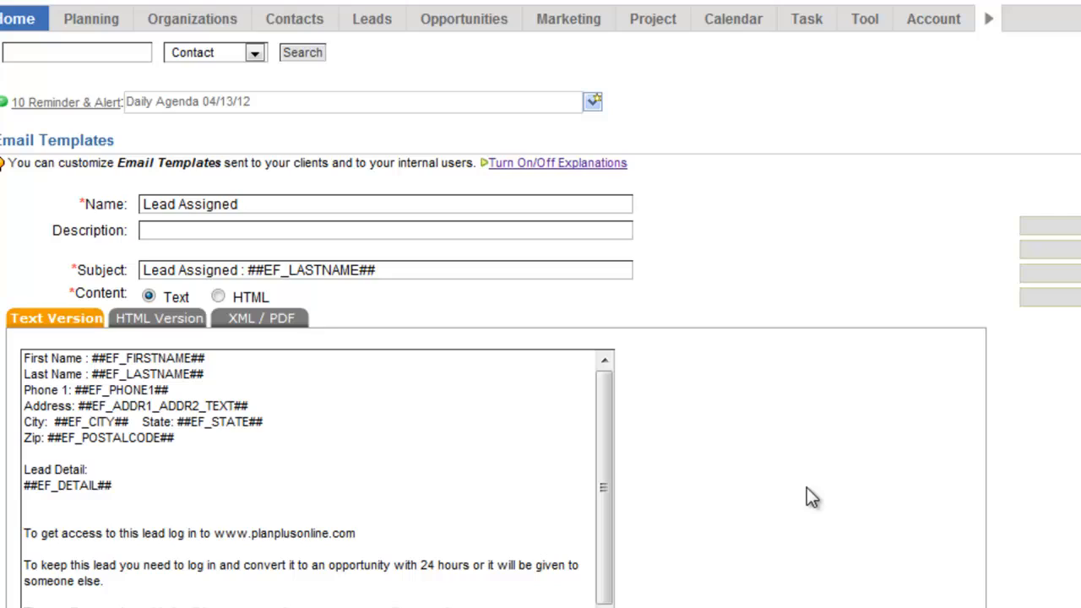
pyautogui.moveTo(645, 364)
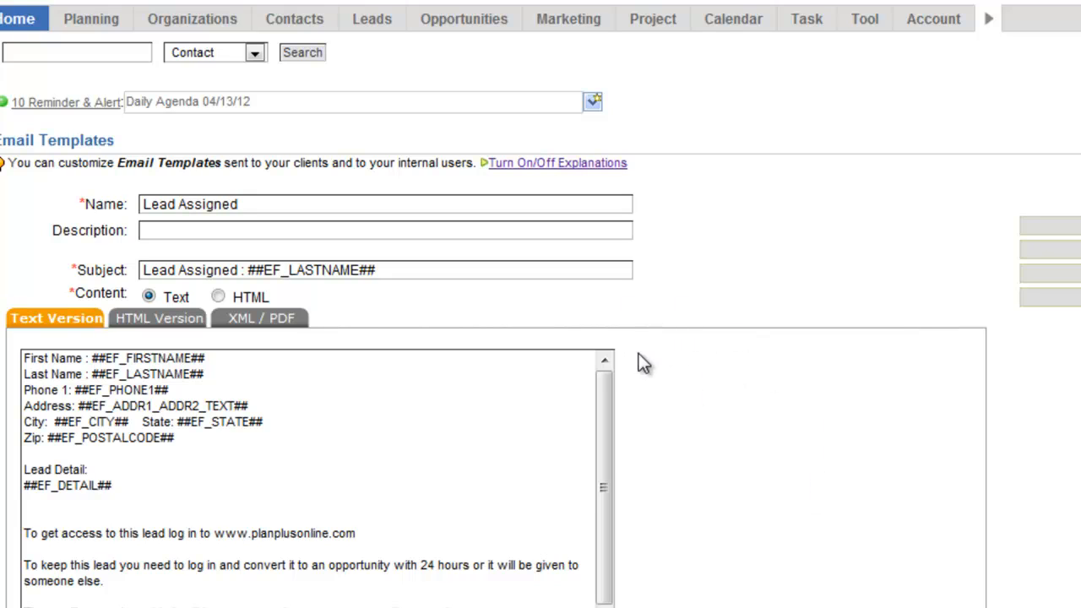
pyautogui.click(372, 19)
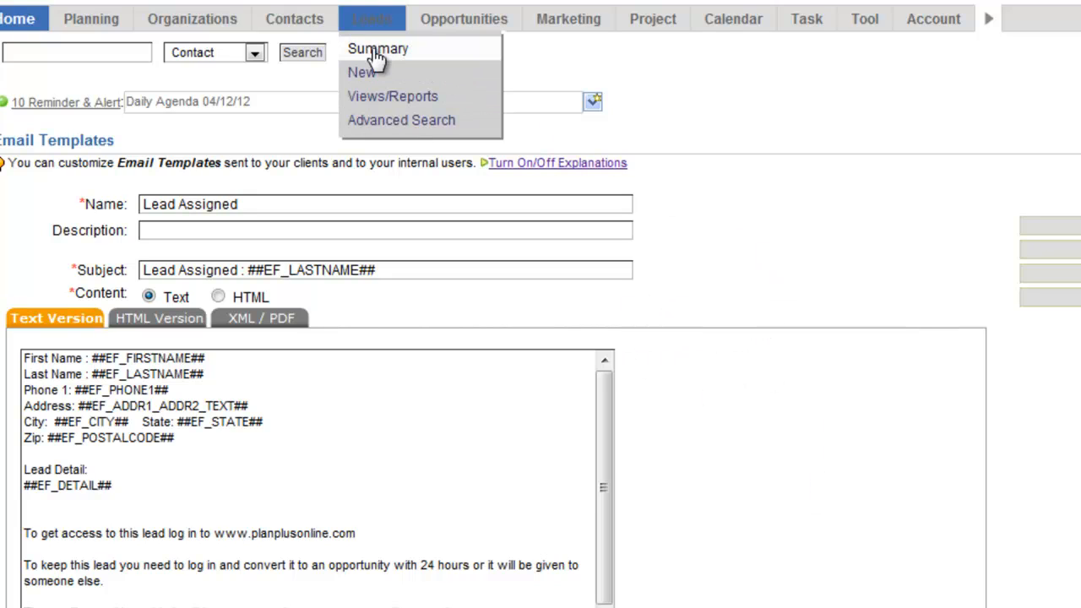
# Step: Show the Leads summary list of emailed leads with Realtor.com inquiries
pyautogui.click(378, 48)
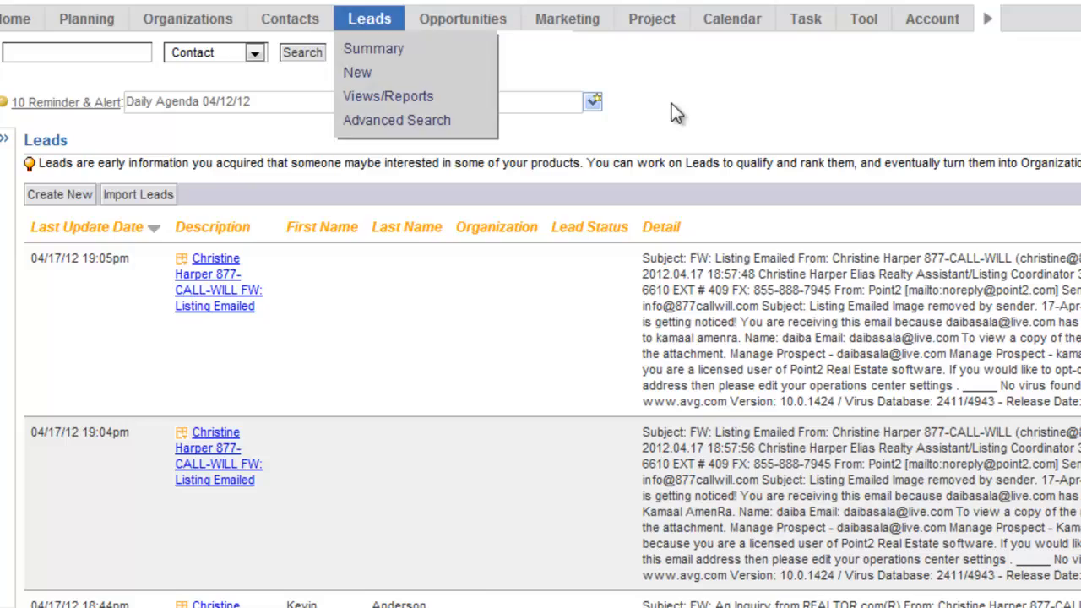
pyautogui.moveTo(320, 277)
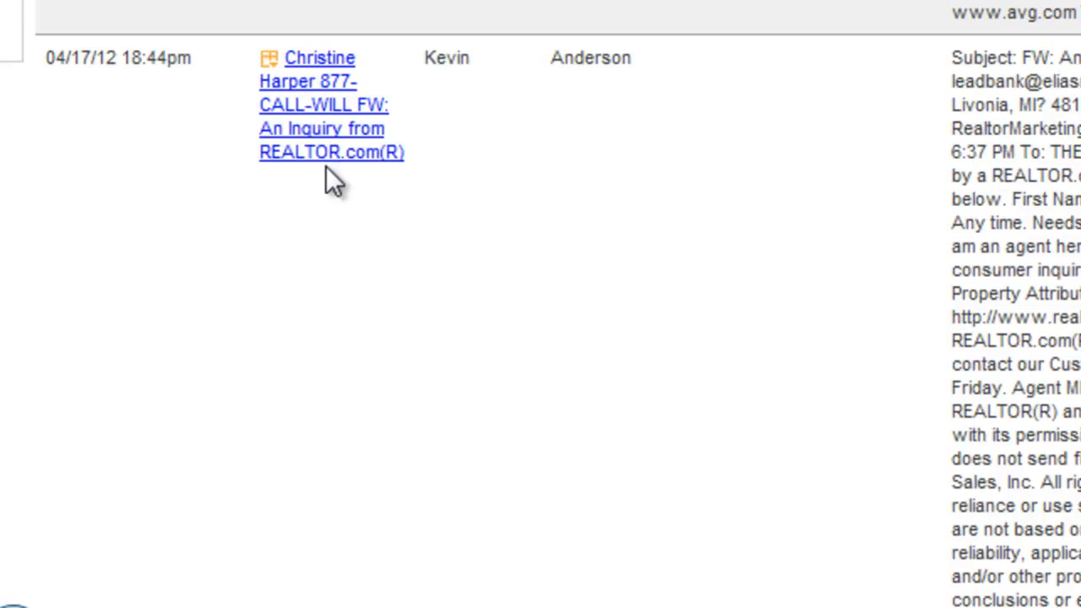
pyautogui.moveTo(533, 65)
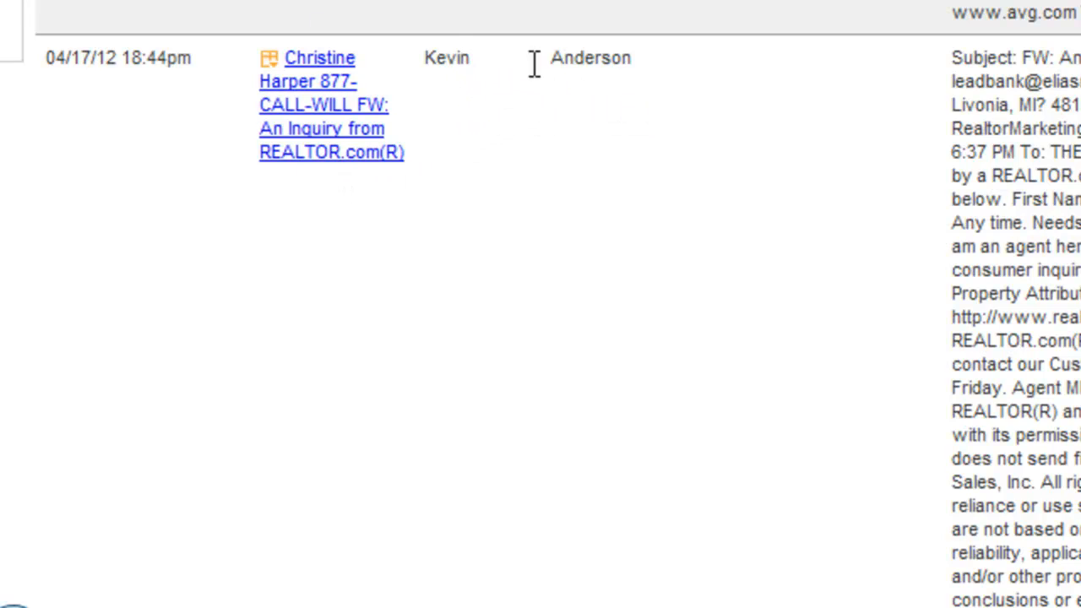
pyautogui.moveTo(391, 132)
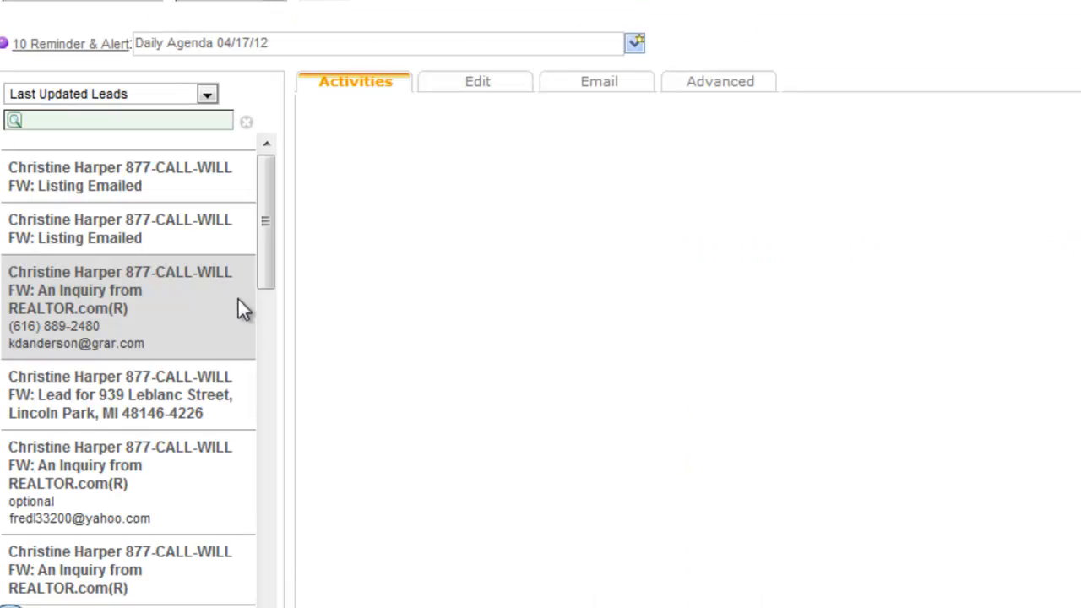
pyautogui.click(120, 307)
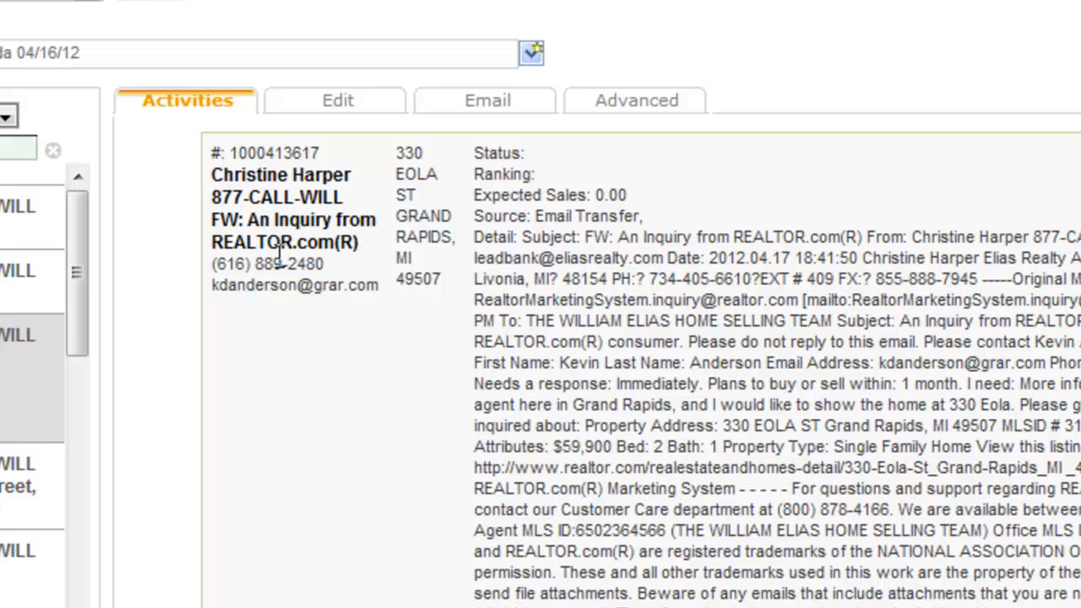
pyautogui.click(337, 100)
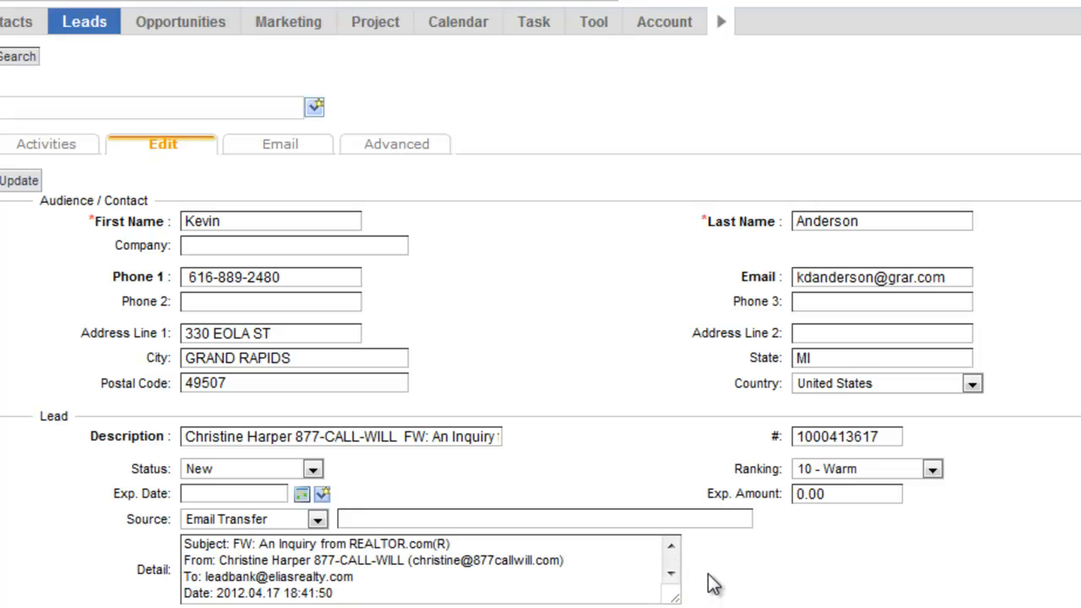
pyautogui.scroll(-3)
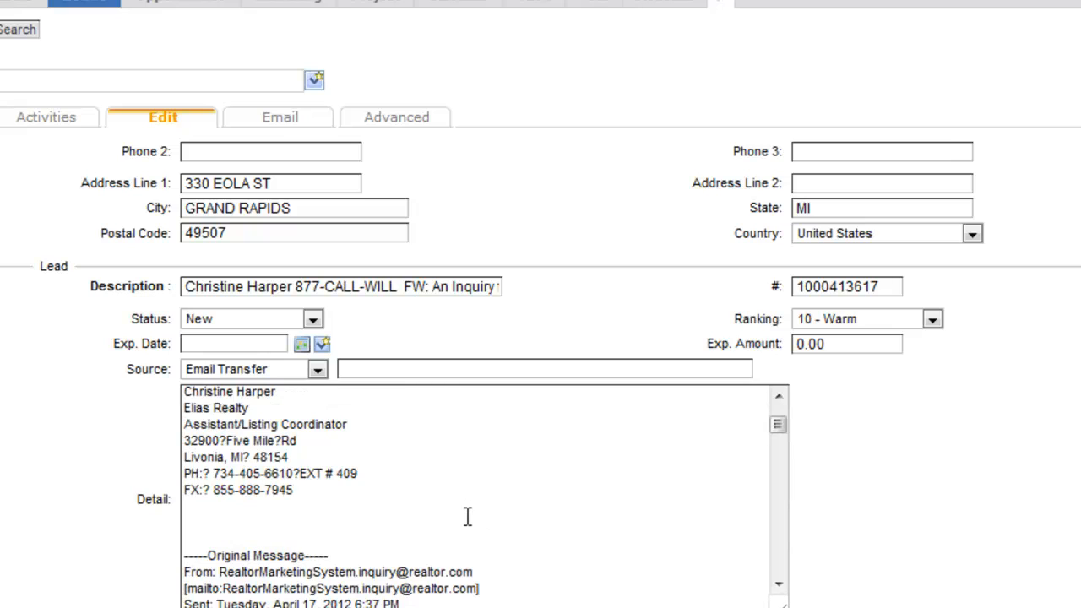
pyautogui.moveTo(814, 476)
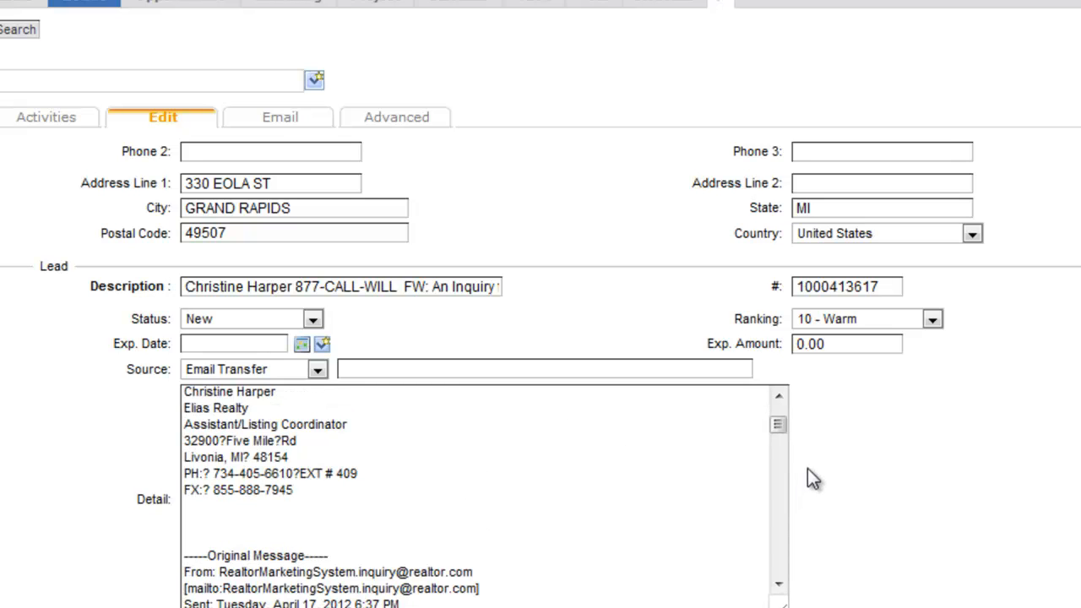
pyautogui.moveTo(841, 473)
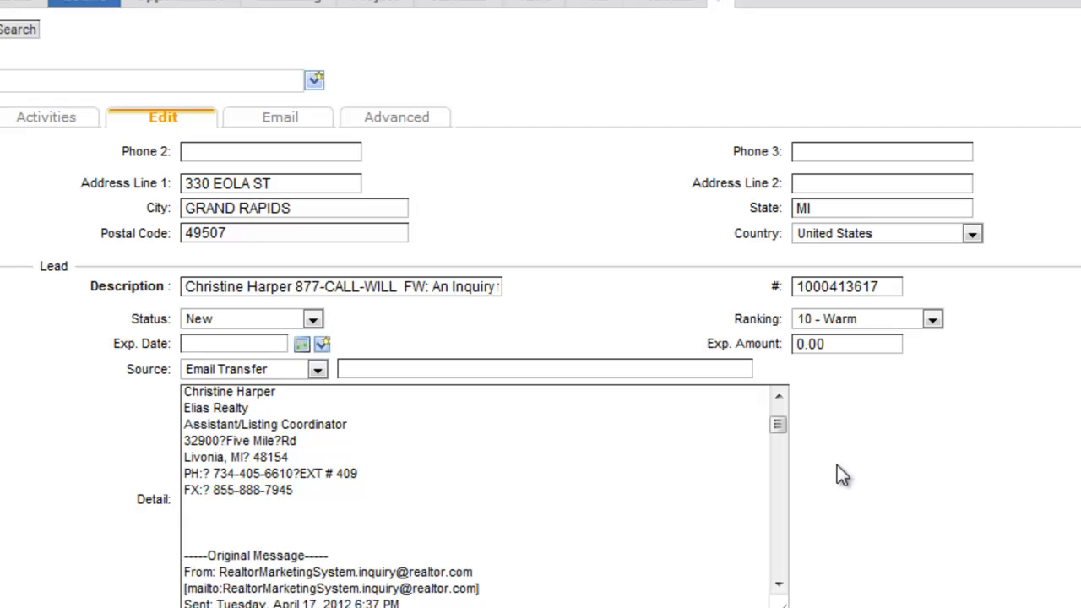
pyautogui.moveTo(537, 347)
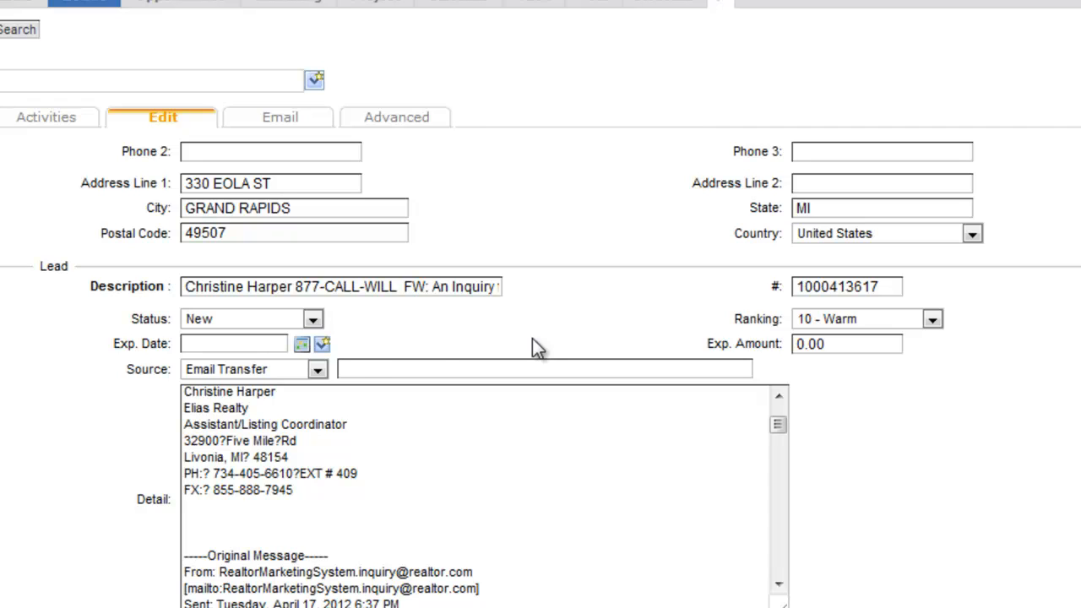
pyautogui.moveTo(375, 329)
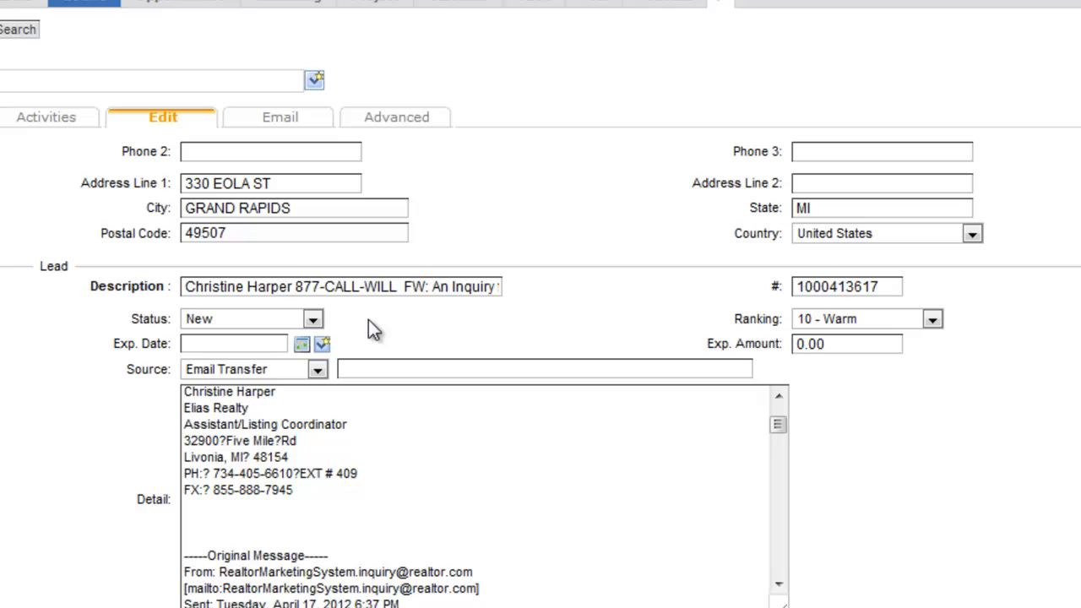